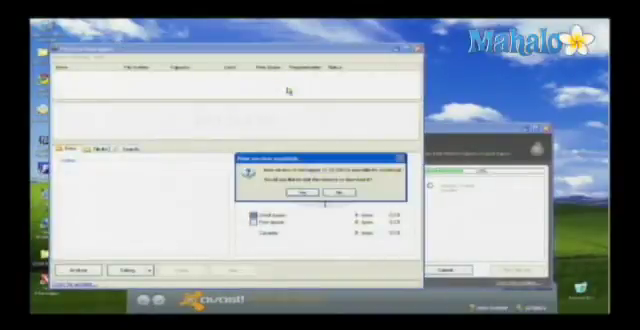
Decline the new-version prompt so Defraggler shows its drive list and disk-usage pie chart.
{"action": "left_click", "coordinate": [305, 190]}
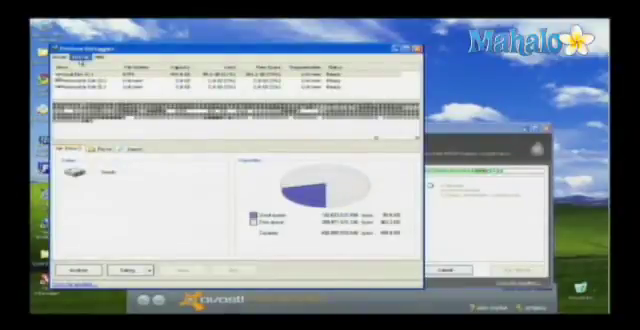